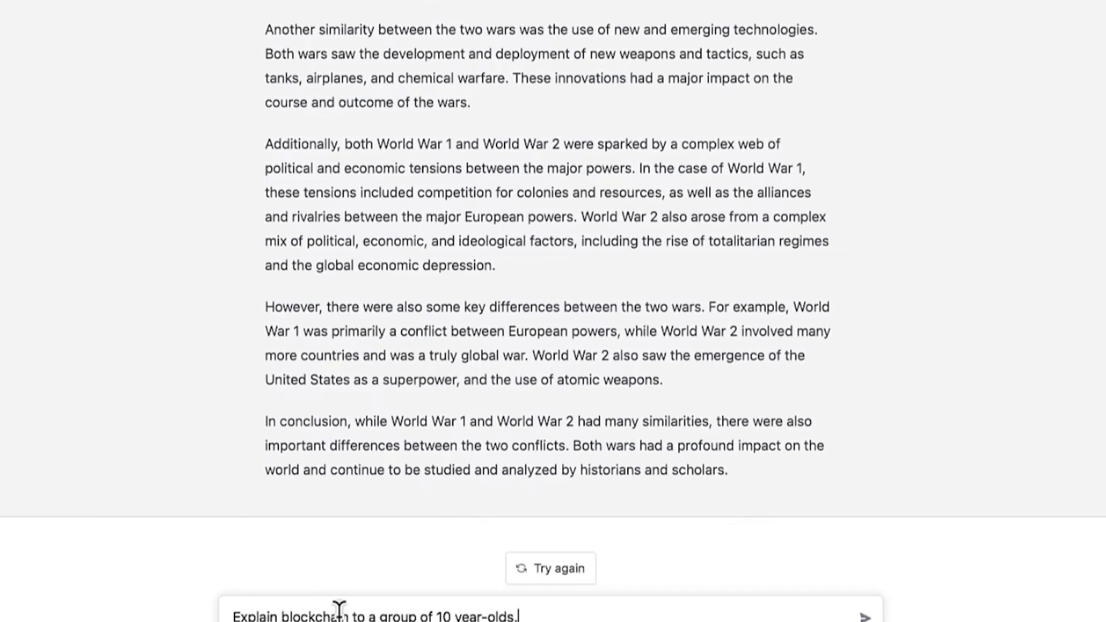
- Submit the prompt 'Explain blockchain to a group of 10 year-olds.' and get ChatGPT's answer
left_click(874, 613)
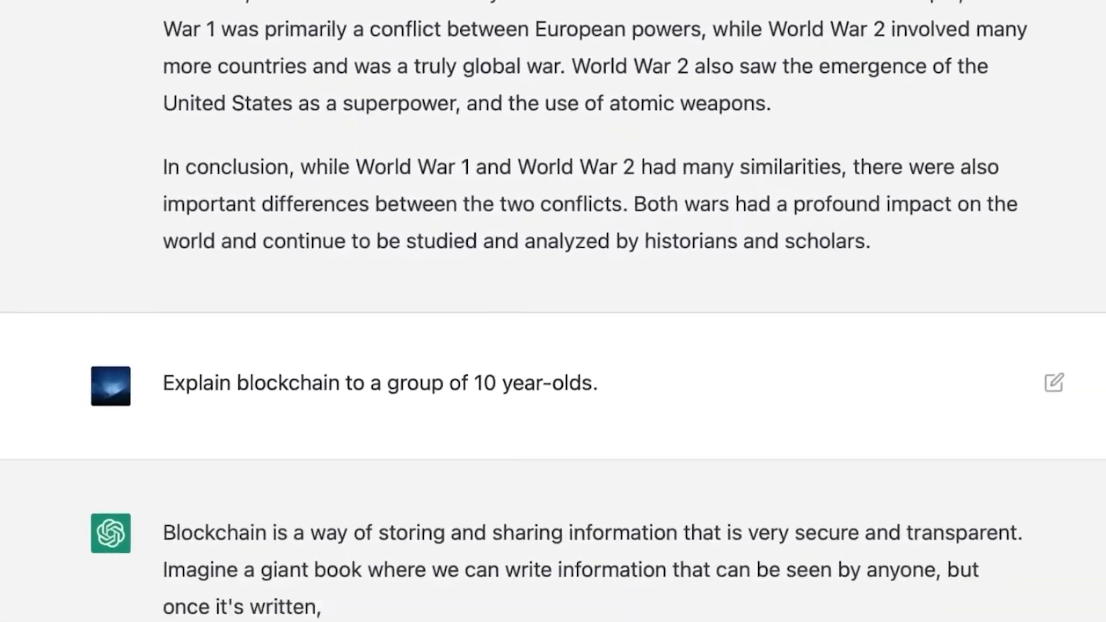